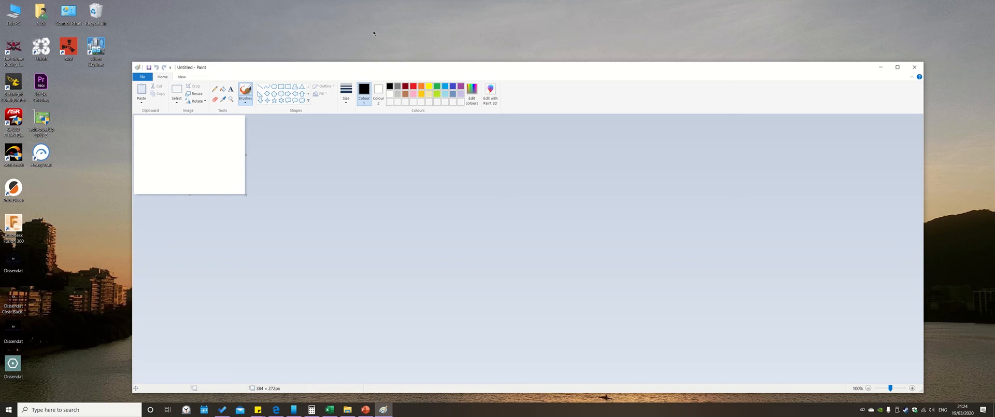
mouse_move(308, 115)
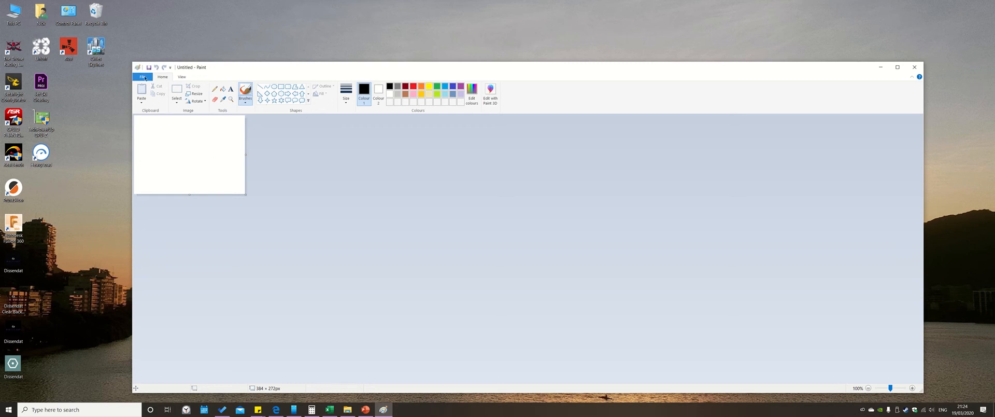
Open the File menu on the blank untitled Paint canvas
left_click(142, 77)
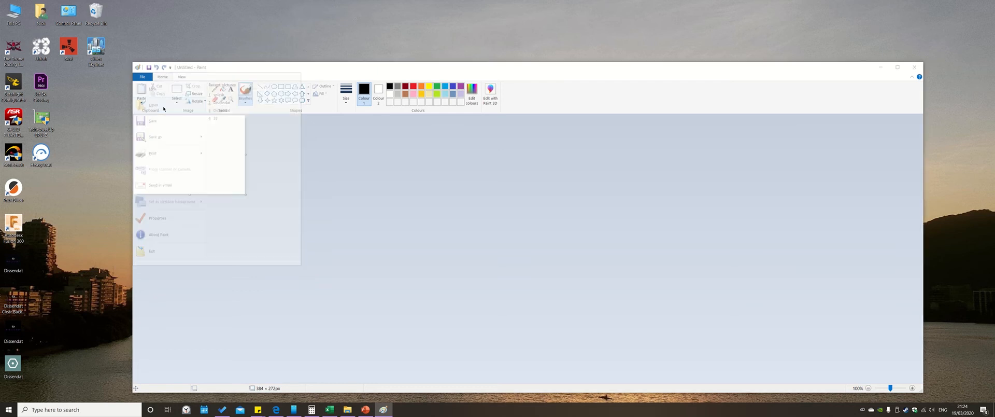
Open the Dissendat PNG logo from the Desktop
left_click(153, 121)
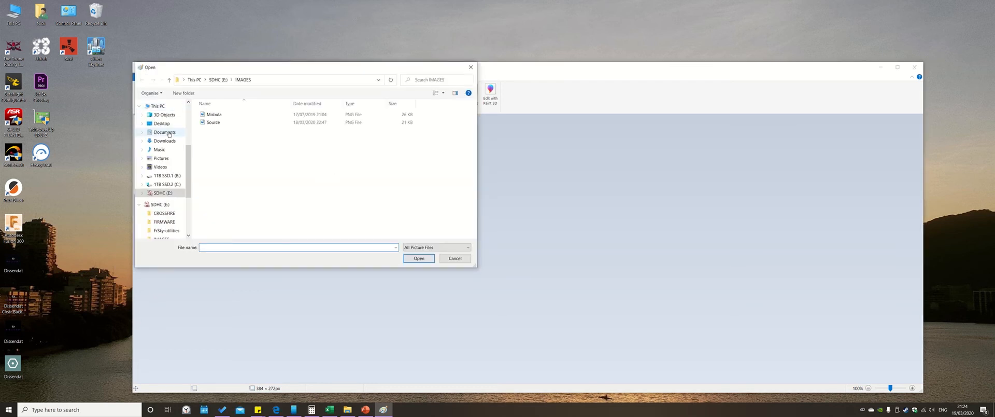
left_click(162, 123)
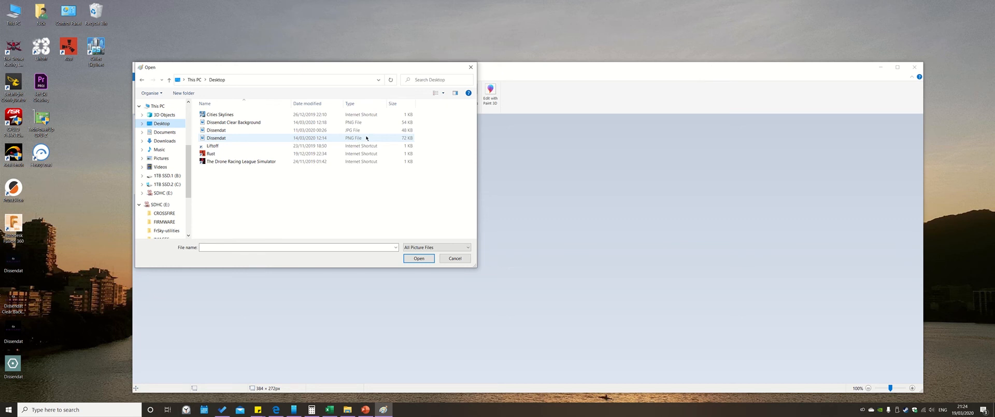
left_click(419, 258)
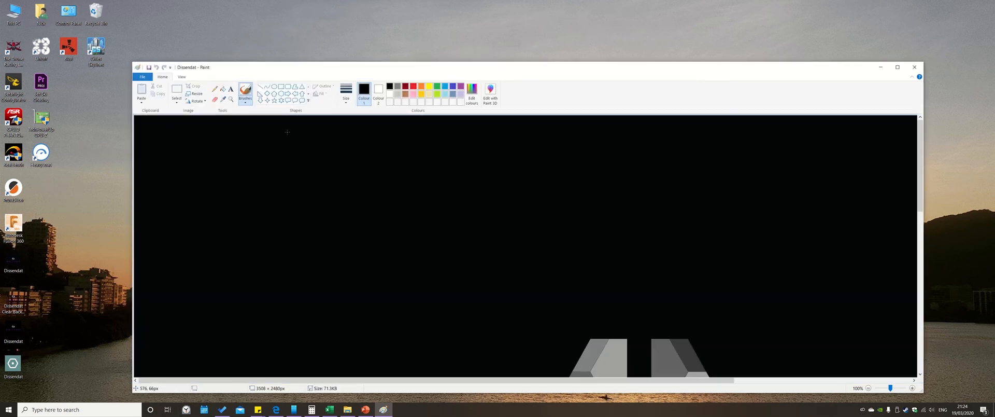
Resize the image by pixels to 384 horizontal, keeping aspect ratio for 272 vertical
left_click(197, 93)
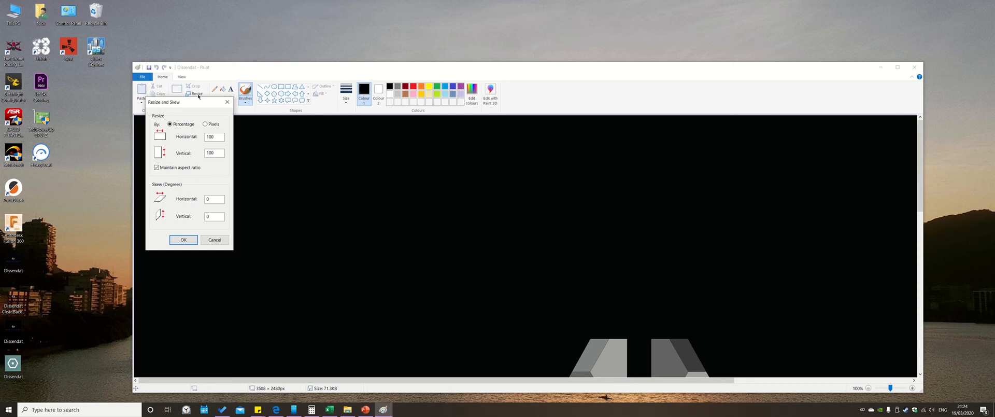
left_click(205, 124)
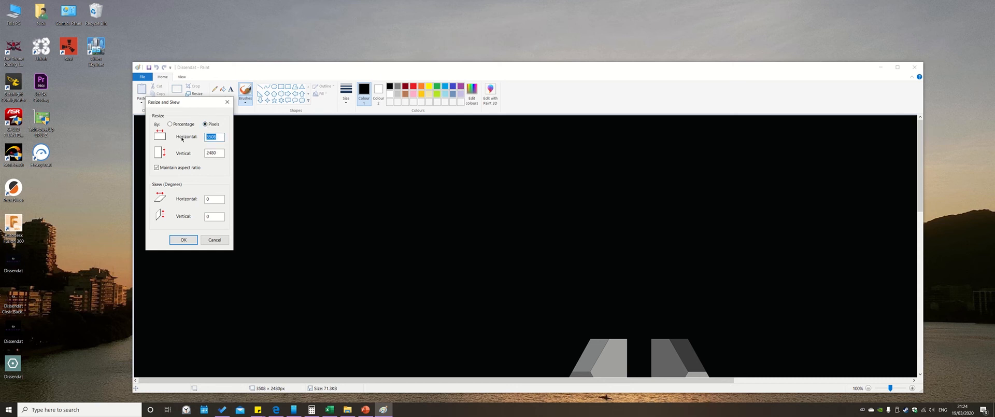
type("384")
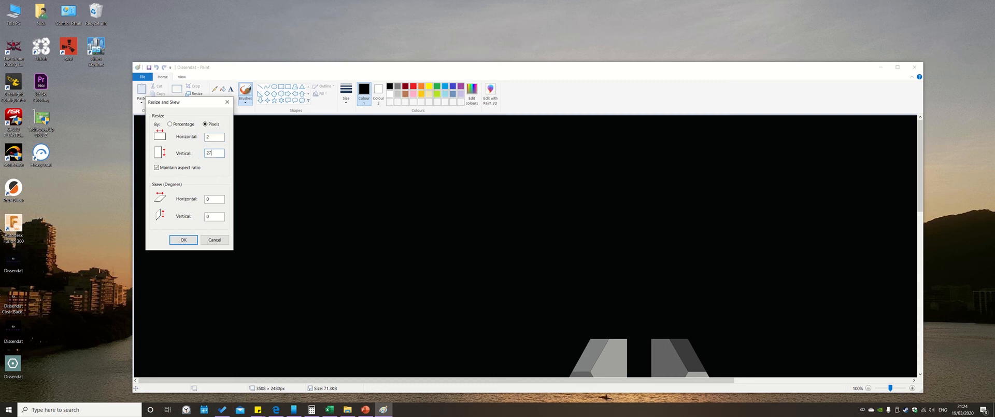
type("384")
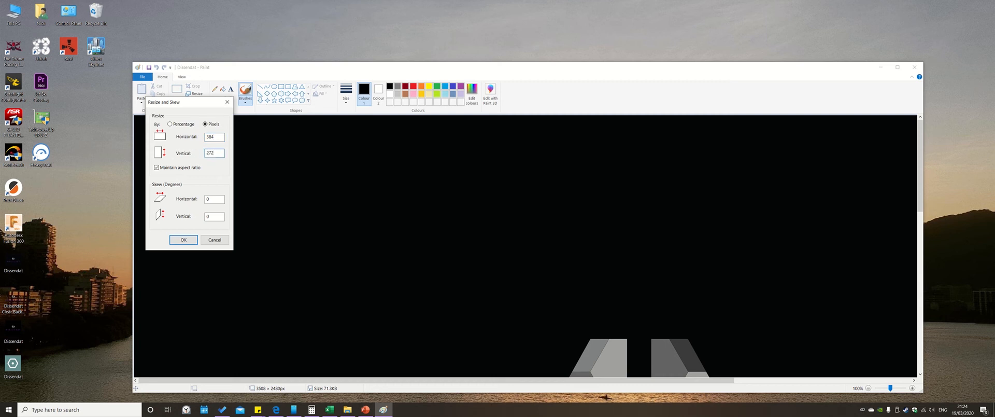
left_click(214, 153)
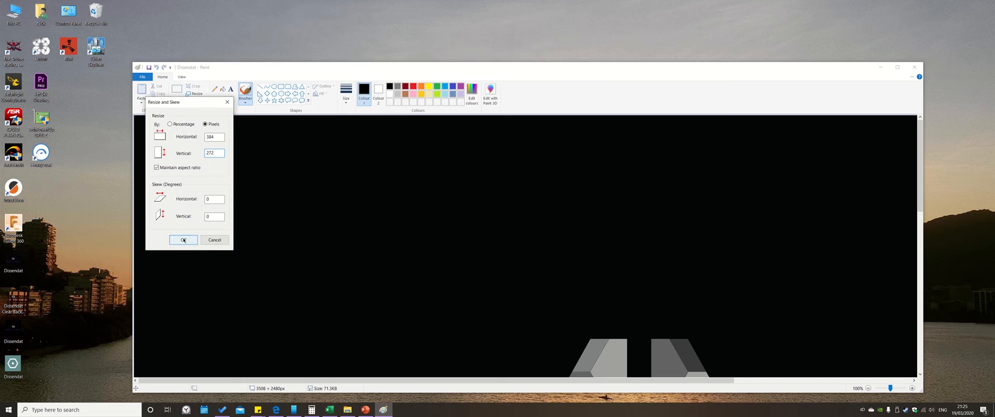
left_click(183, 240)
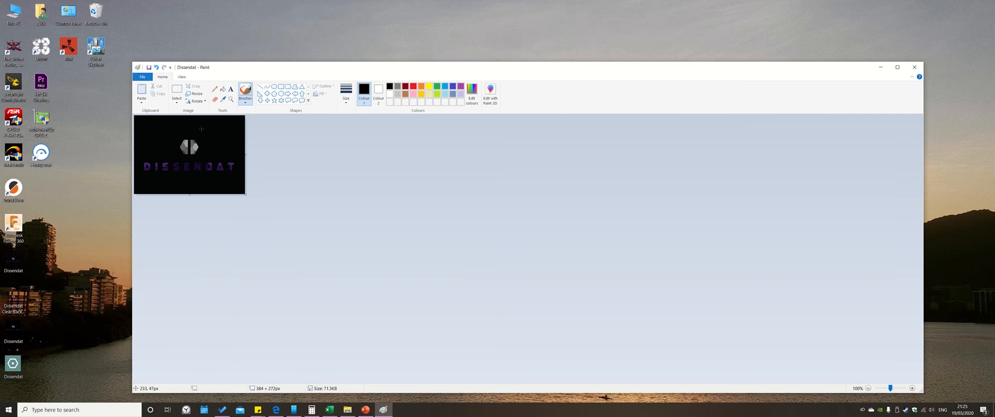
Choose File > Save as > PNG picture for the resized logo
left_click(142, 77)
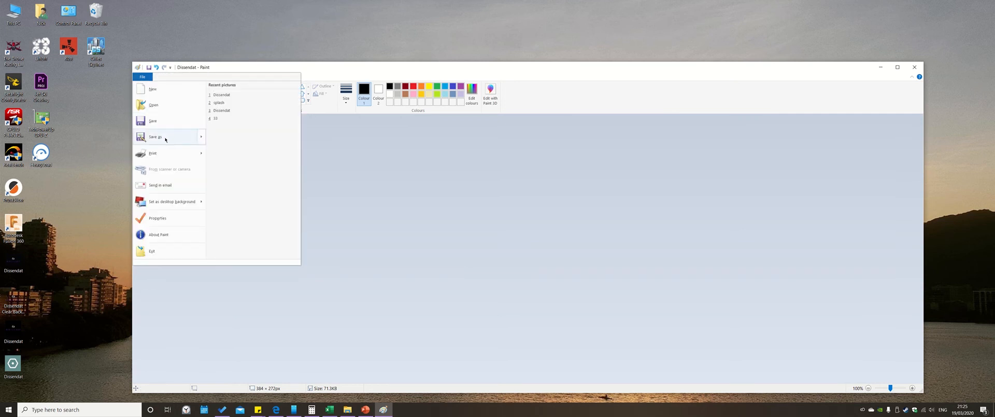
left_click(156, 137)
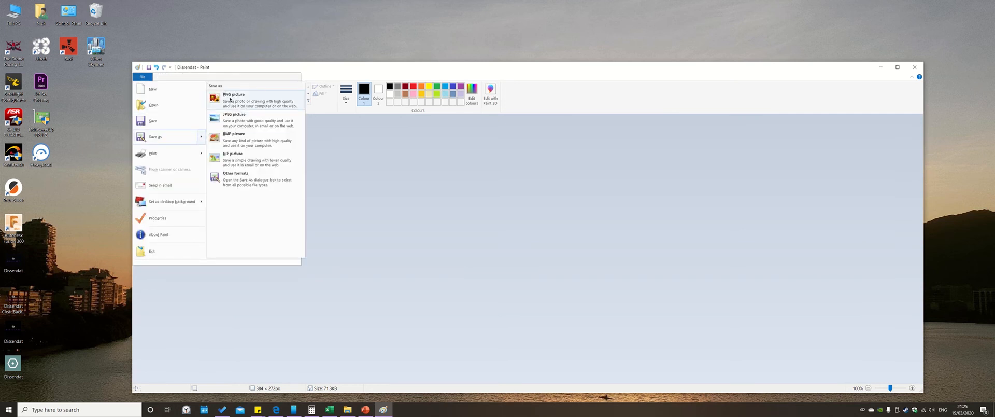
left_click(233, 97)
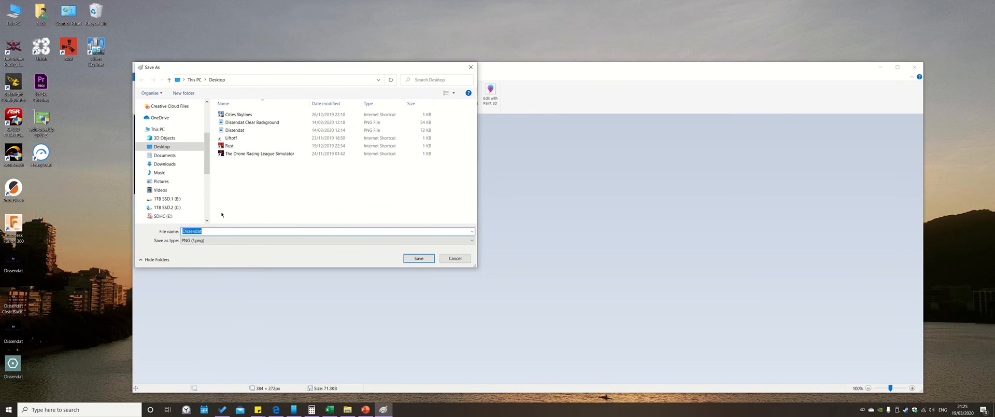
Save the image as 'splash' in SDHC (E:) > IMAGES
type("splash")
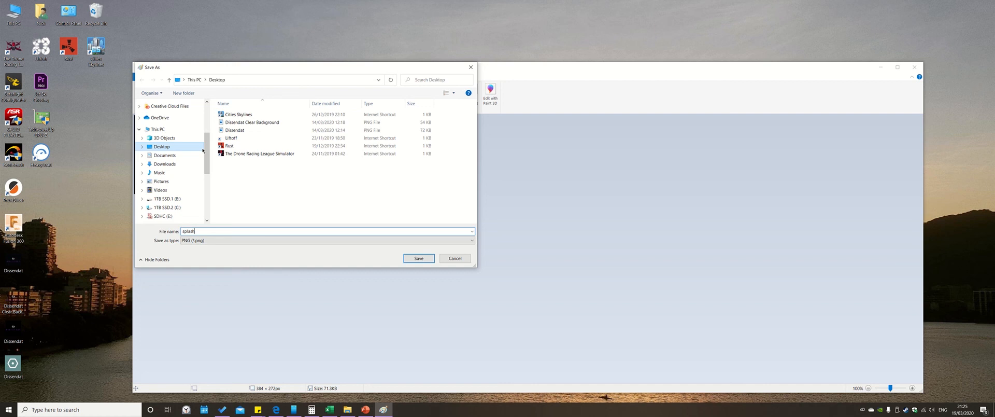
left_click(142, 164)
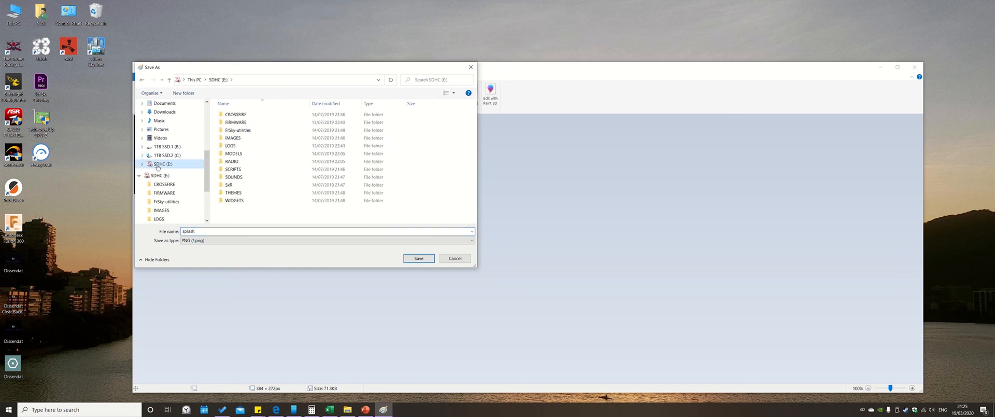
left_click(230, 146)
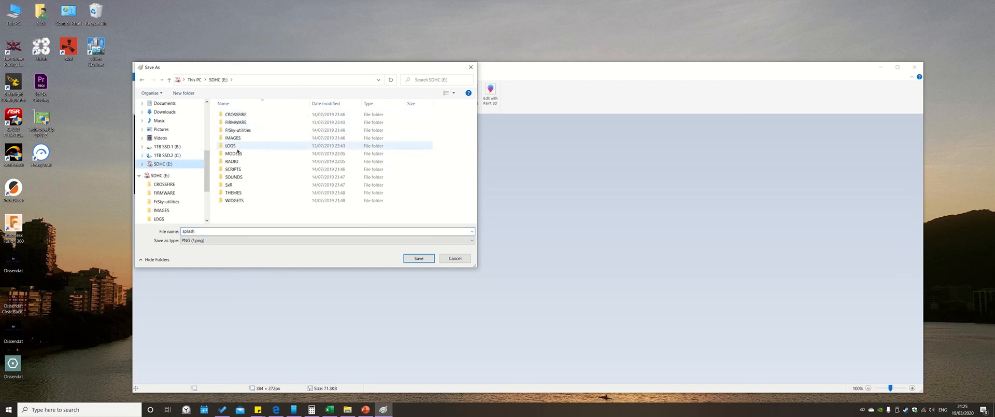
double_click(232, 138)
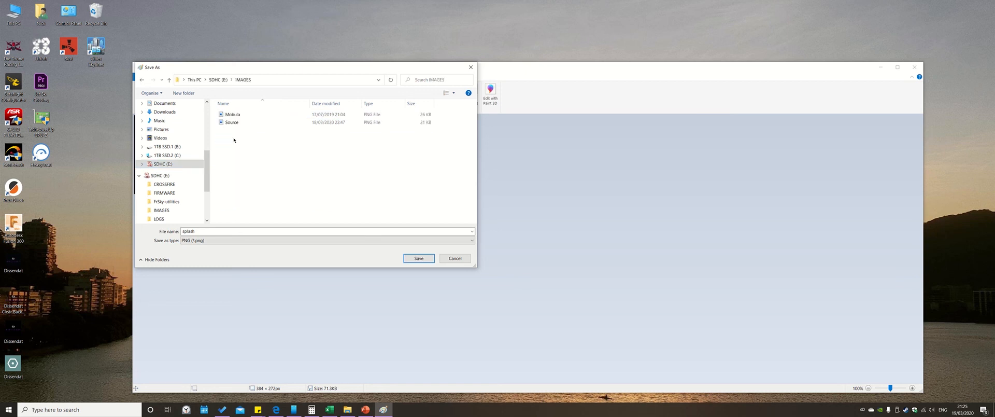
left_click(419, 258)
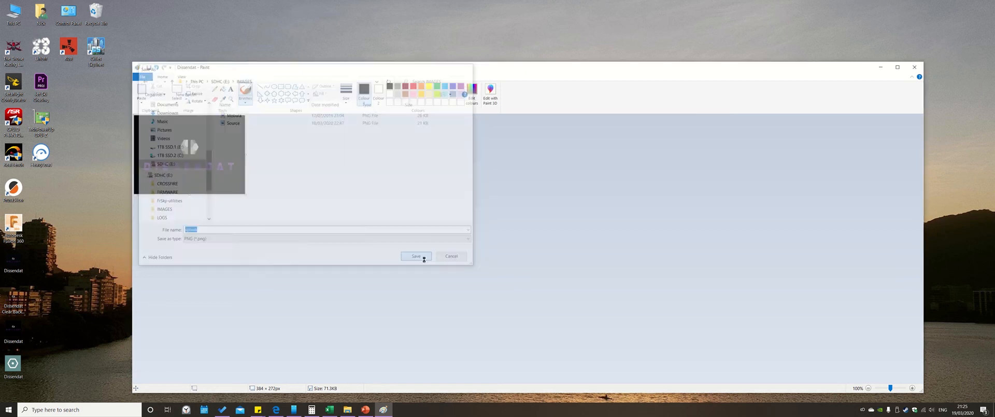
left_click(415, 256)
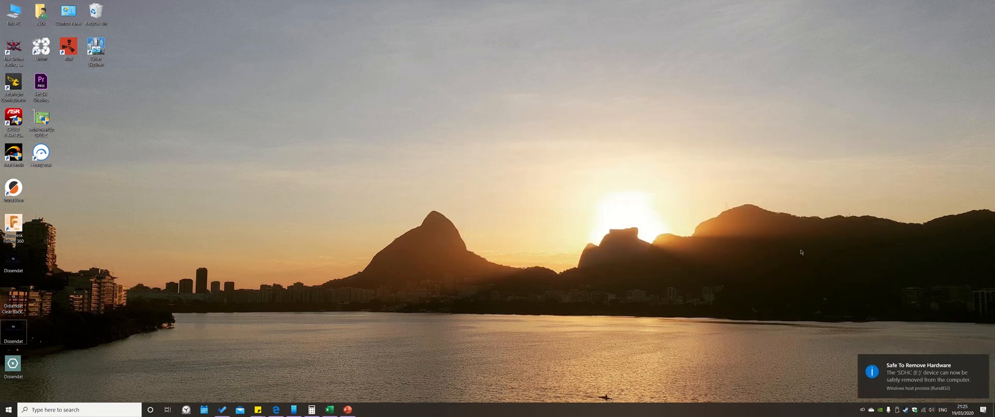
mouse_move(721, 276)
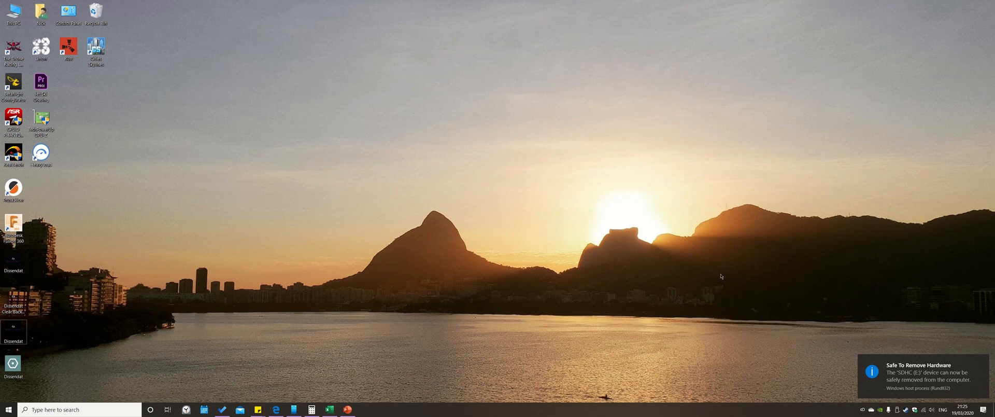